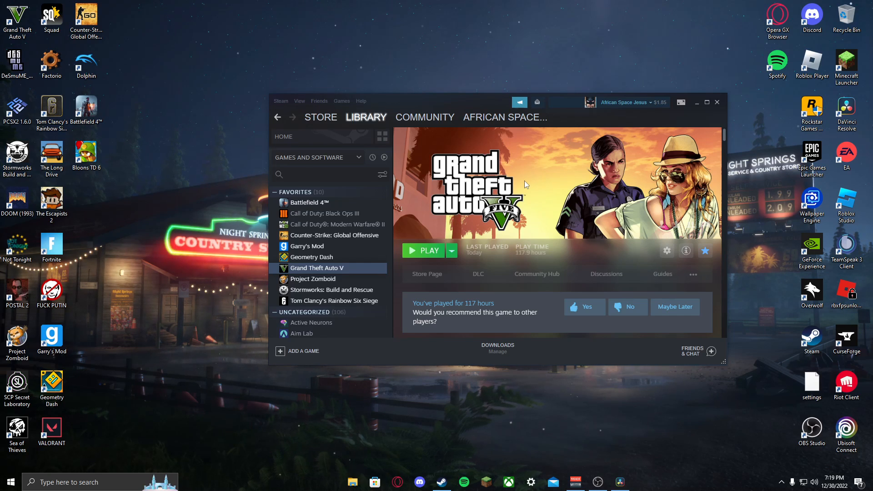
mouse_move(442, 482)
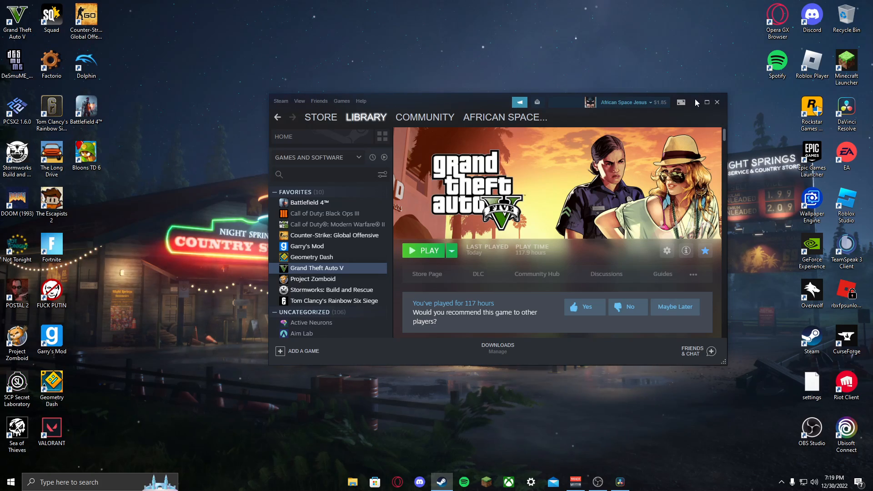
mouse_move(715, 103)
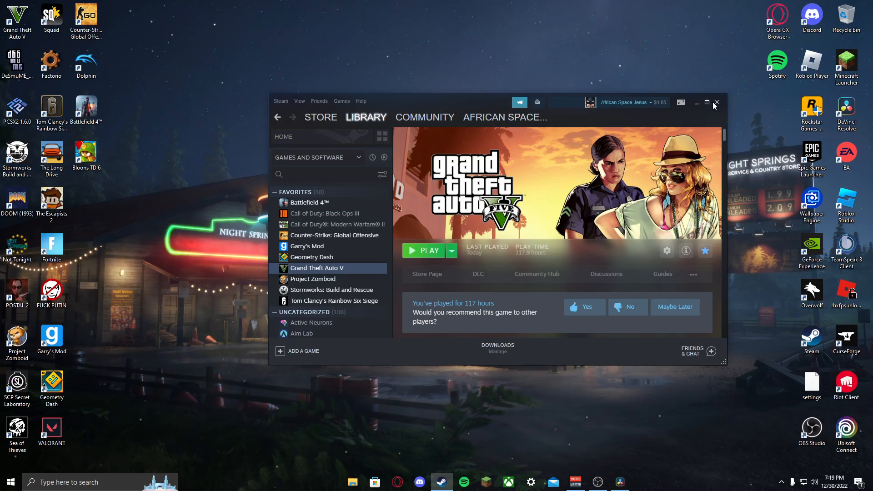
Close the Steam library window.
left_click(716, 103)
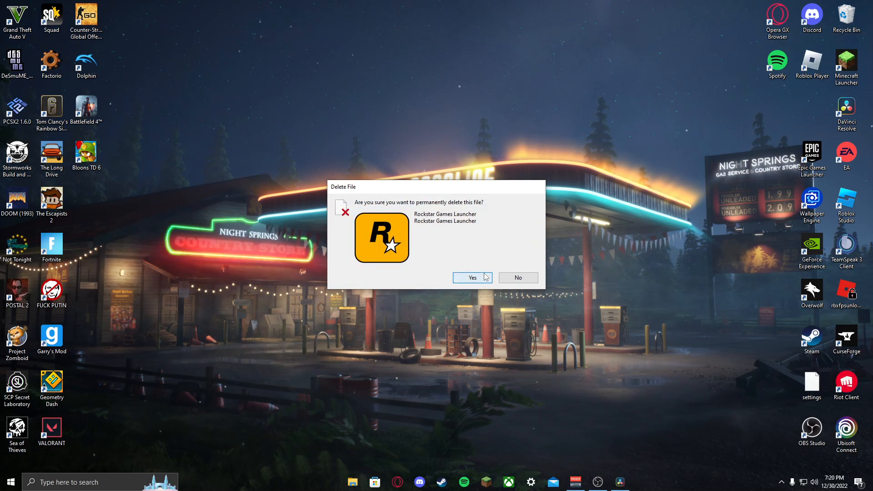
Confirm permanent deletion of the Rockstar Games Launcher shortcut and bring up File Explorer.
left_click(472, 277)
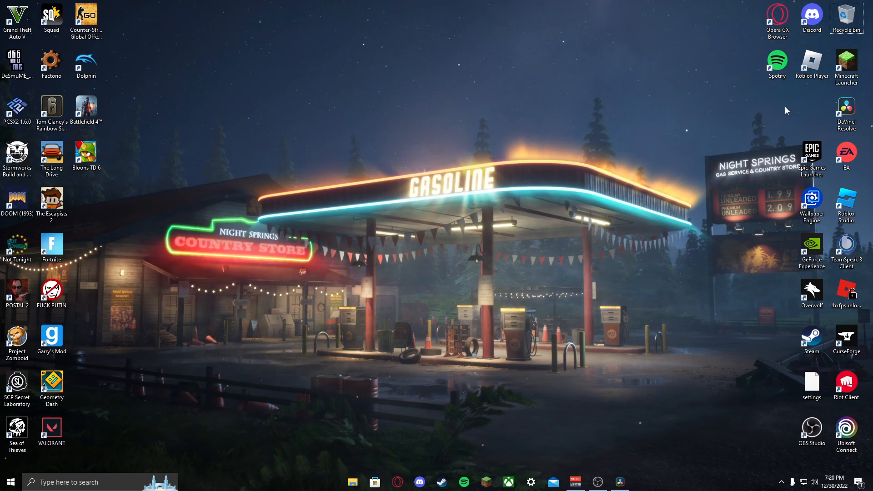
mouse_move(346, 454)
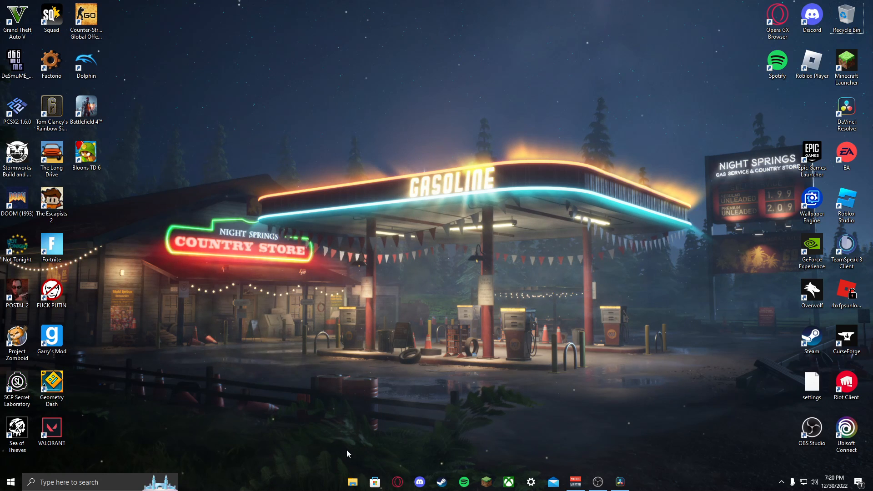
left_click(352, 482)
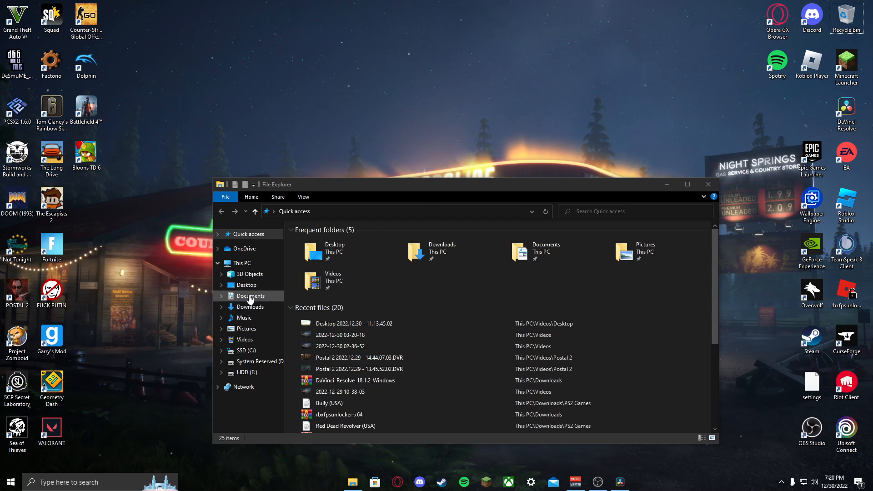
Delete the Rockstar Games folders from Documents and C:\Program Files.
left_click(251, 296)
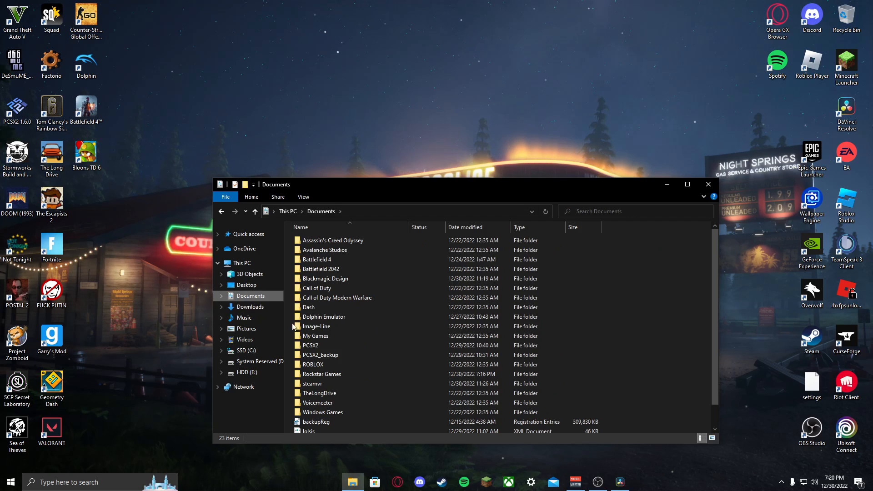
right_click(321, 374)
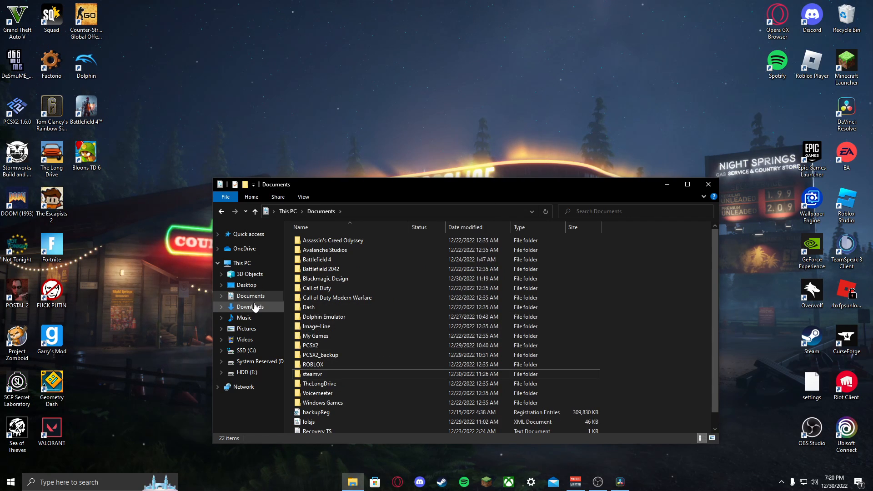
left_click(245, 350)
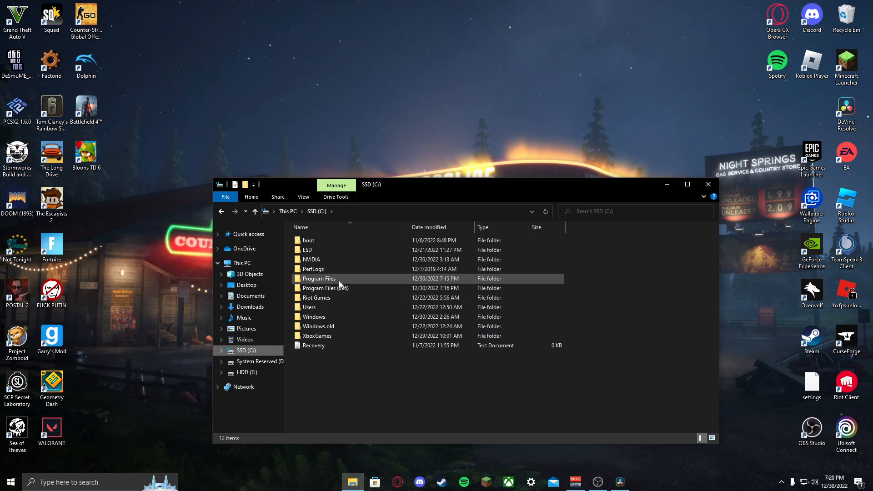
double_click(319, 278)
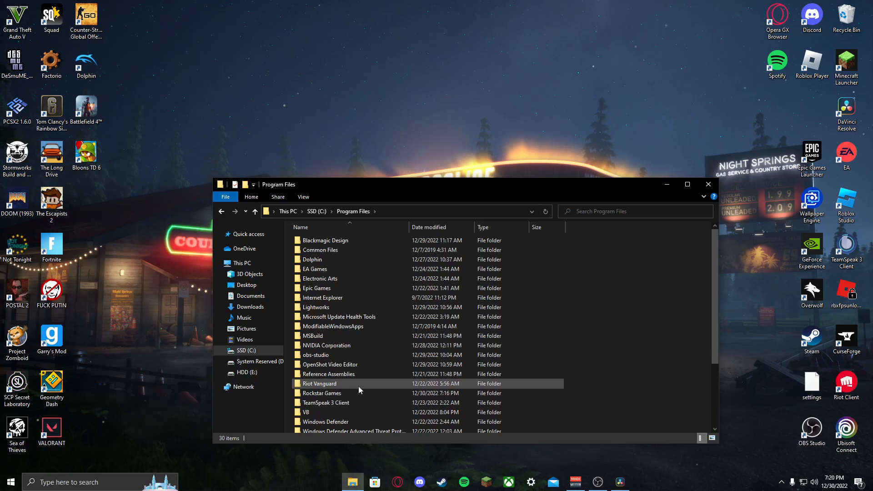
left_click(322, 393)
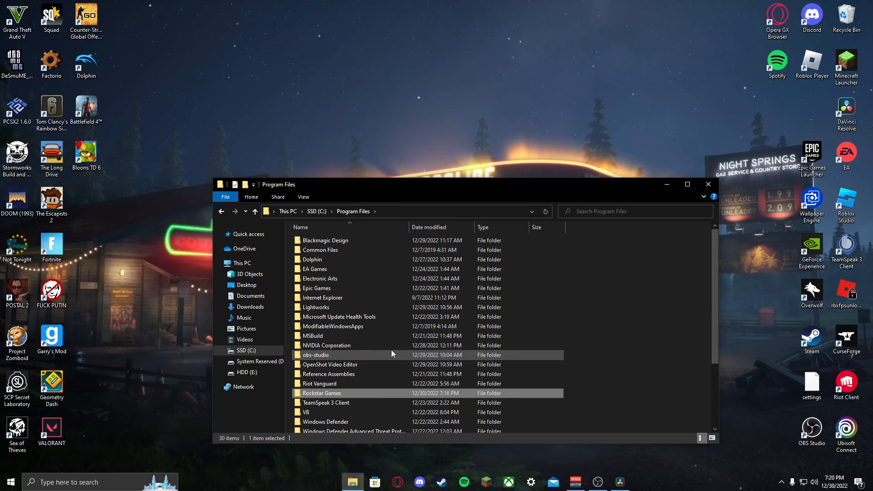
Delete the Rockstar Games folder from C:\Program Files (x86) and close File Explorer.
left_click(246, 350)
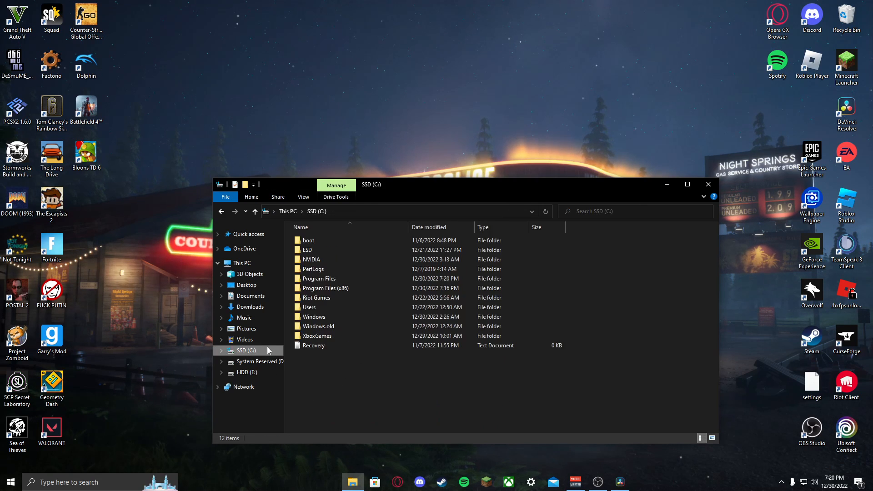
double_click(326, 289)
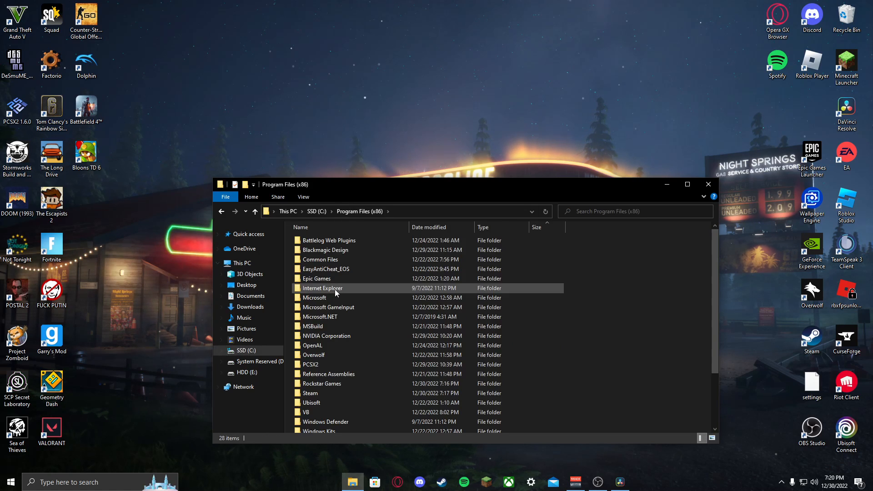
scroll("down", 3)
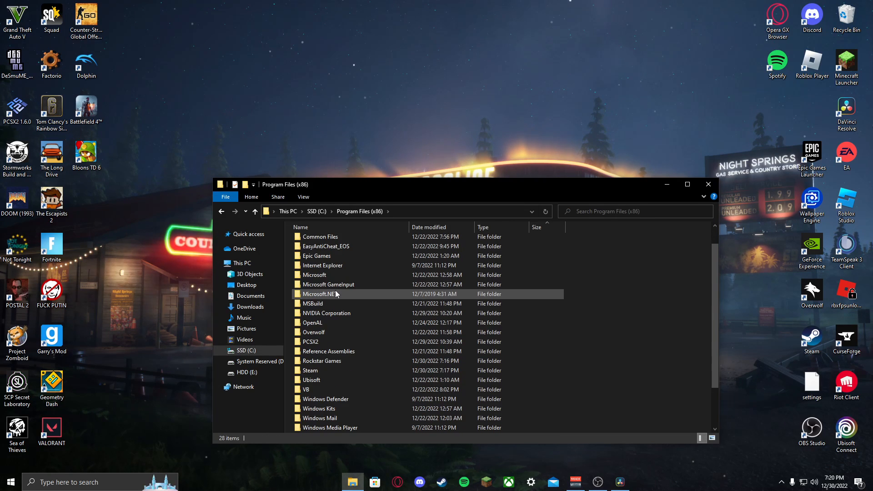
scroll("down", 3)
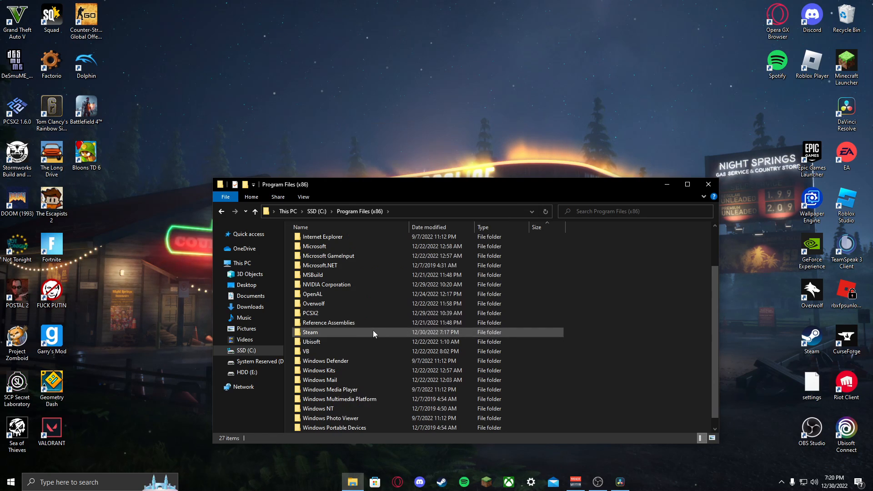
mouse_move(709, 184)
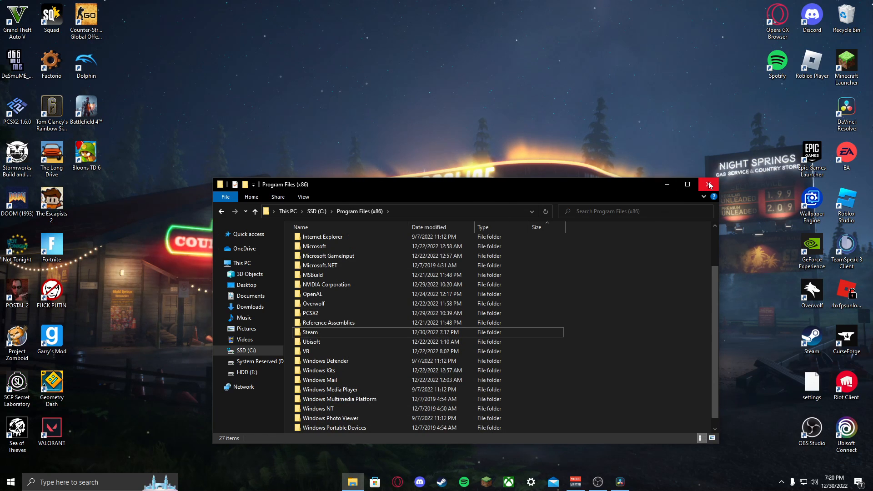
left_click(710, 184)
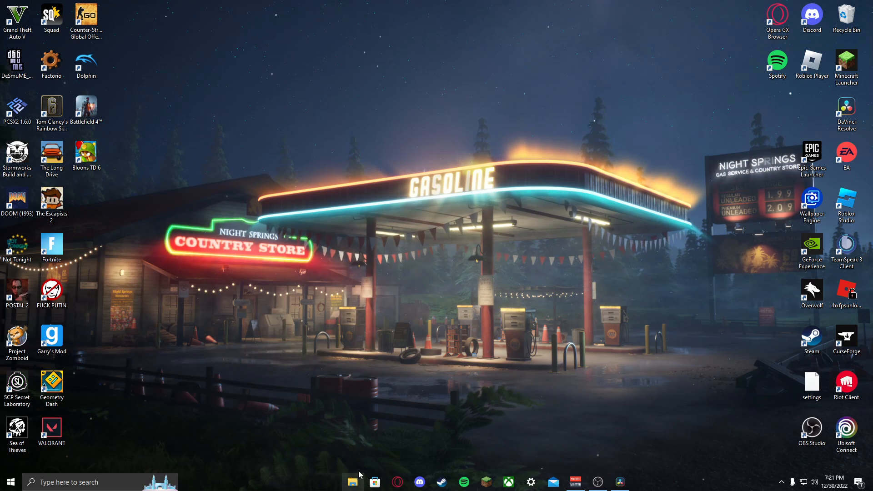
Reopen File Explorer and show the Documents folder, now without Rockstar Games.
left_click(352, 482)
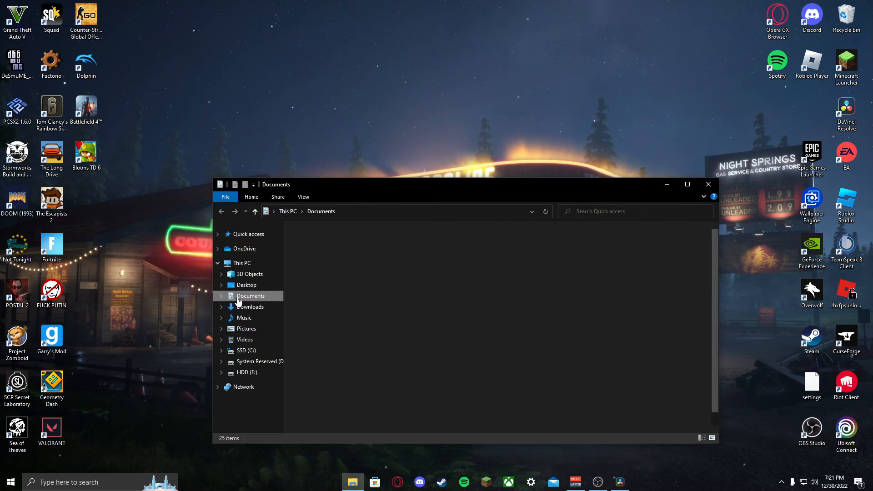
left_click(251, 296)
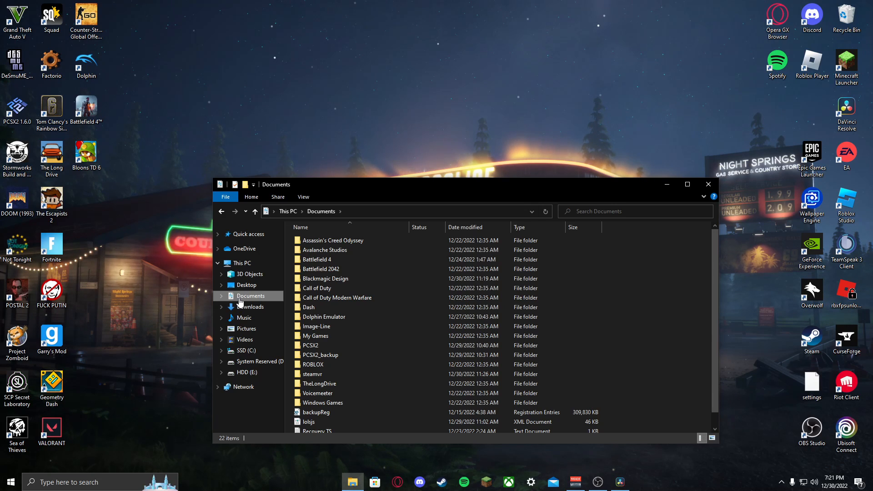
mouse_move(321, 383)
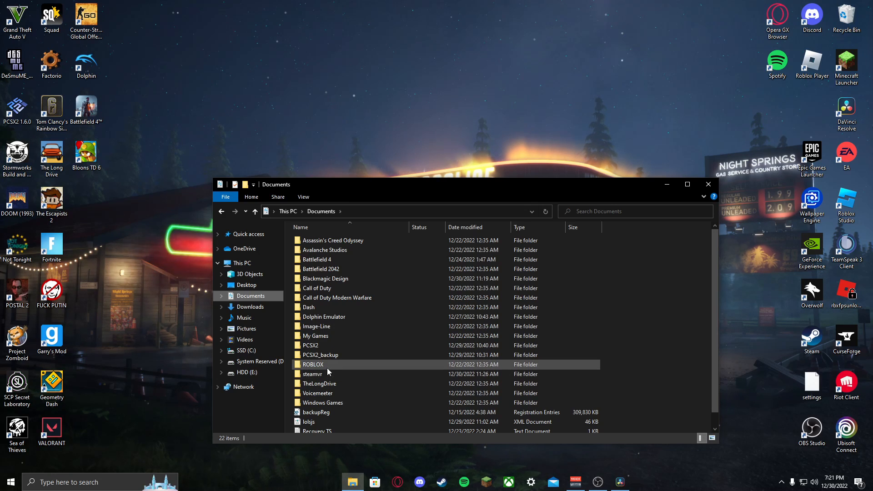
mouse_move(815, 33)
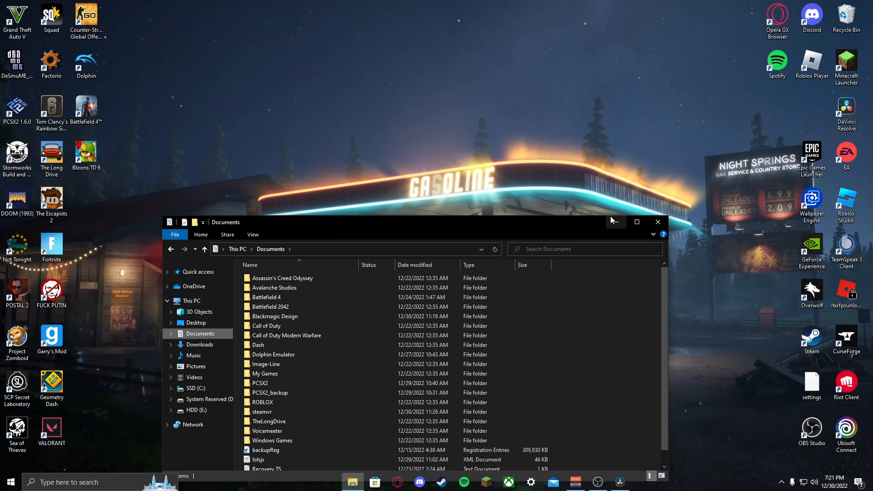
mouse_move(622, 222)
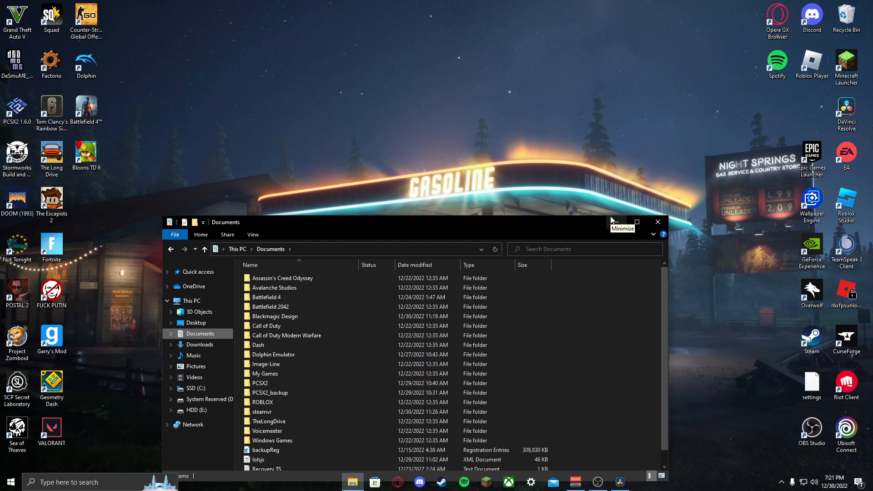
mouse_move(612, 220)
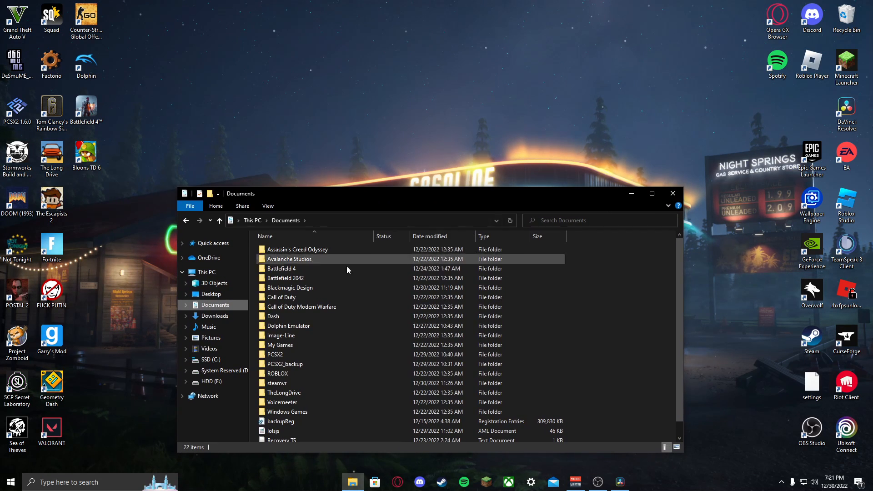
mouse_move(694, 203)
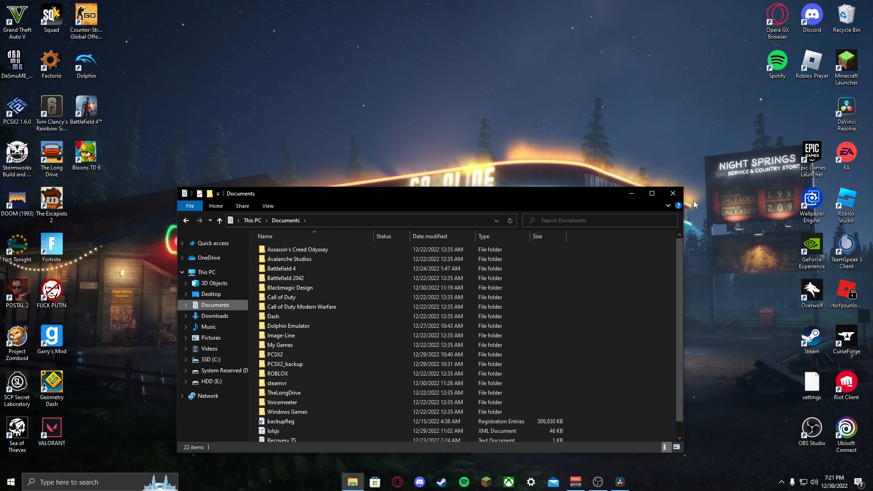
mouse_move(673, 193)
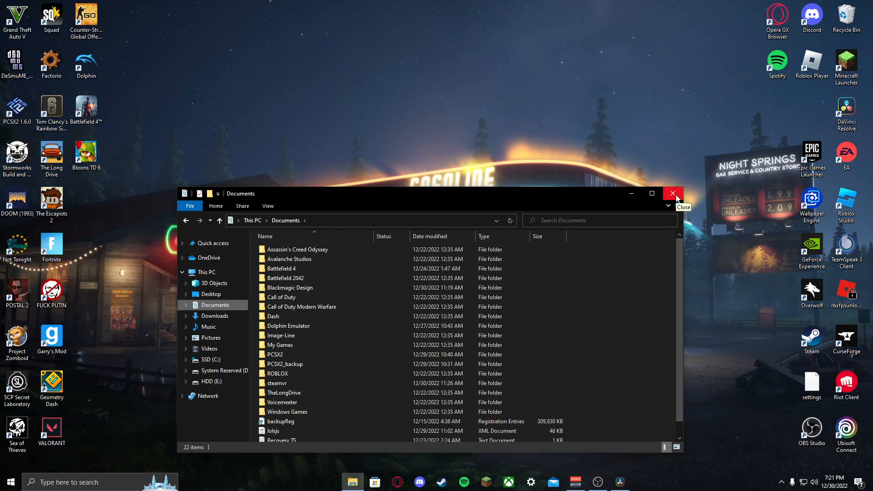
Close File Explorer and launch Control Panel from a Start menu search for 'contr'.
left_click(672, 193)
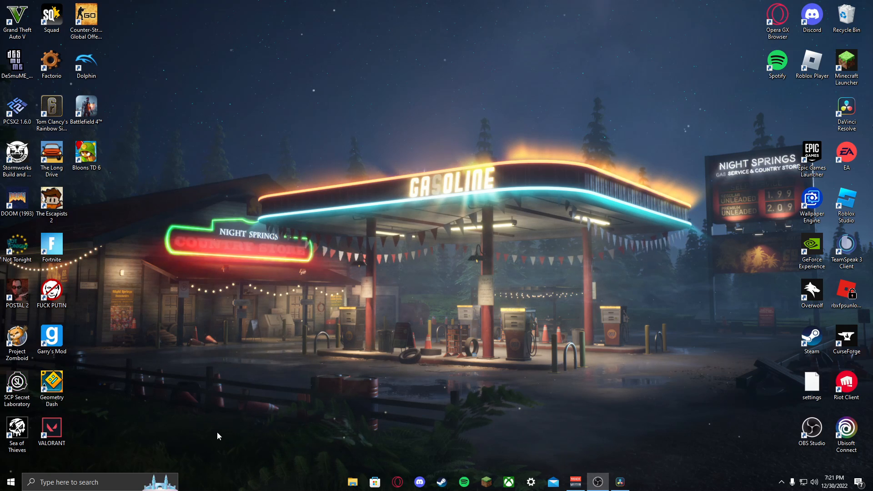
left_click(8, 482)
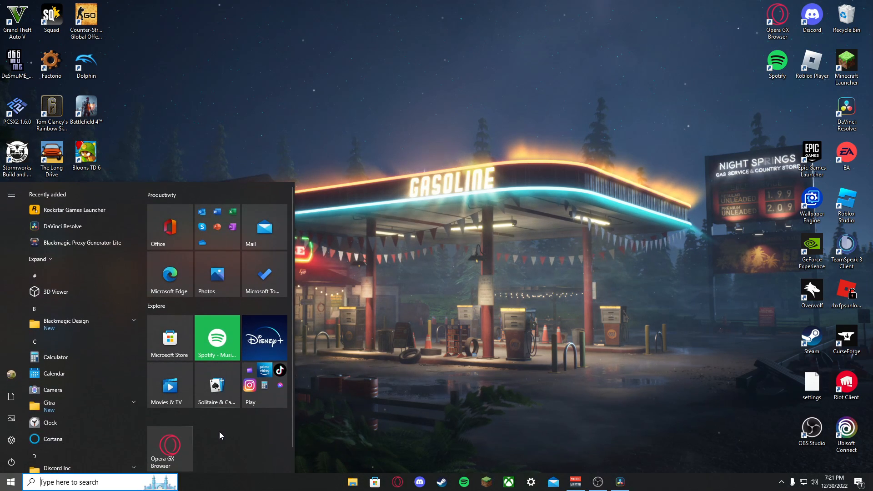
type("control")
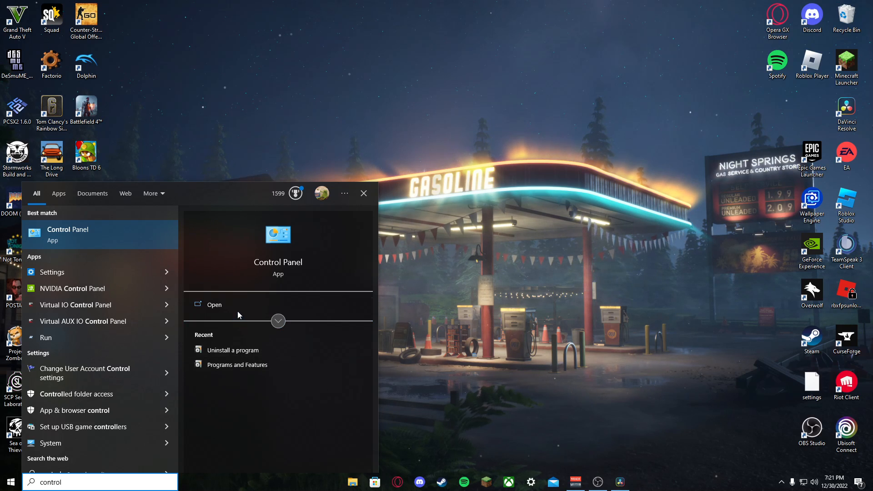
left_click(213, 304)
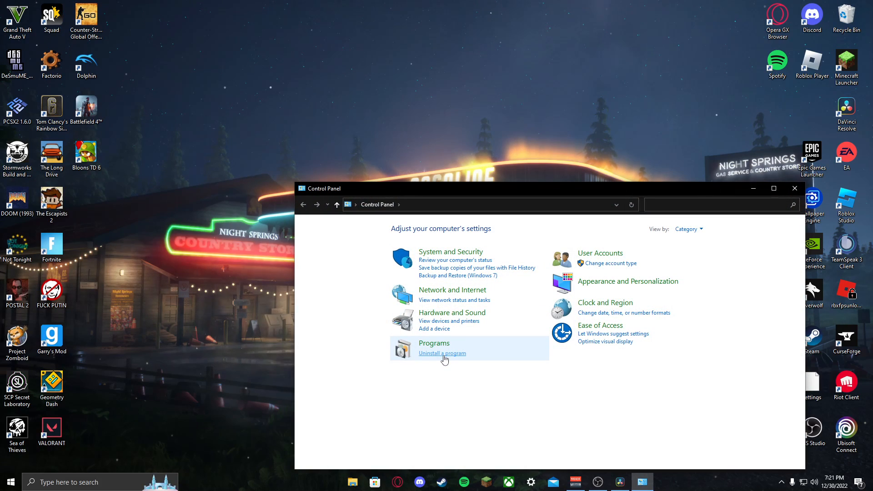
Uninstall Rockstar Games Launcher from Programs and Features, removing it from the list.
left_click(442, 353)
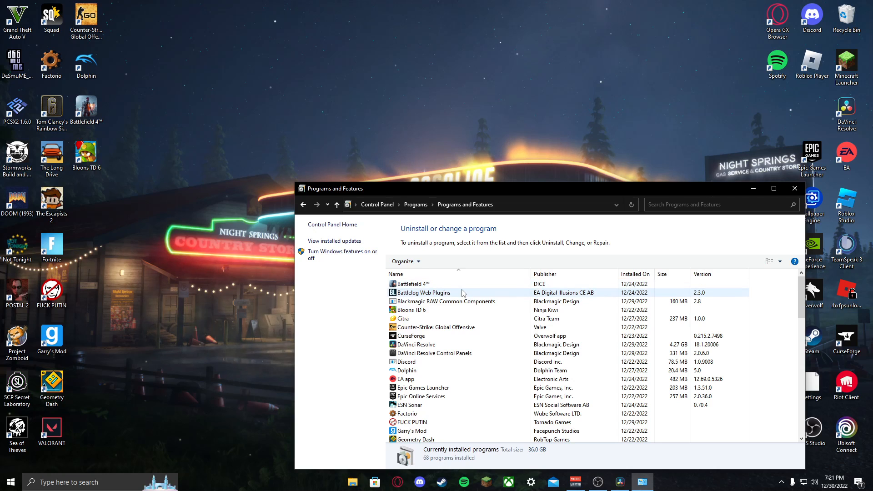
left_click(446, 301)
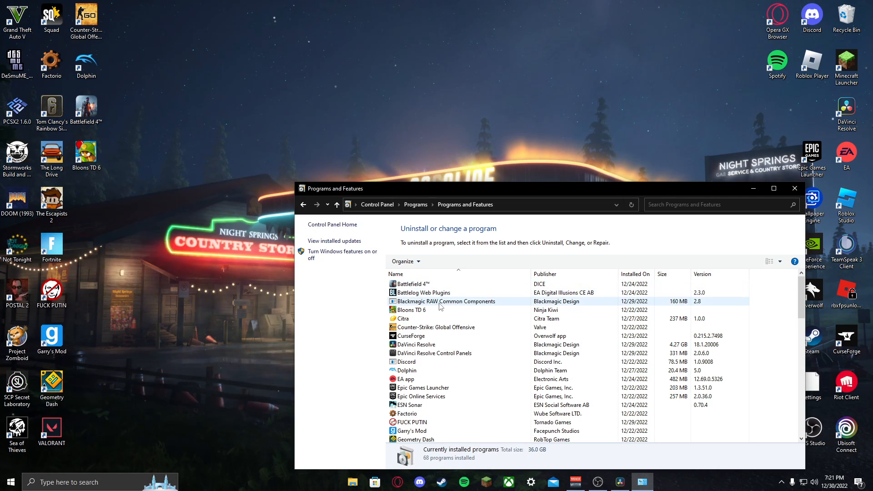
scroll("down", 3)
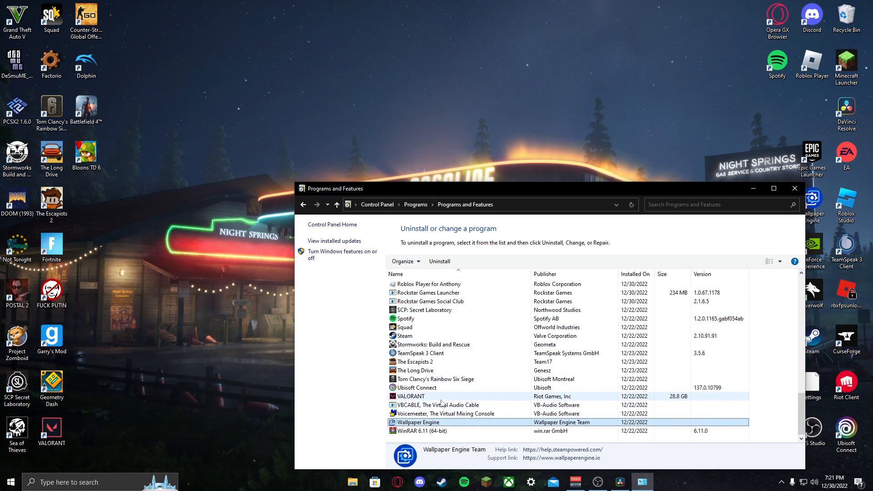
scroll("up", 3)
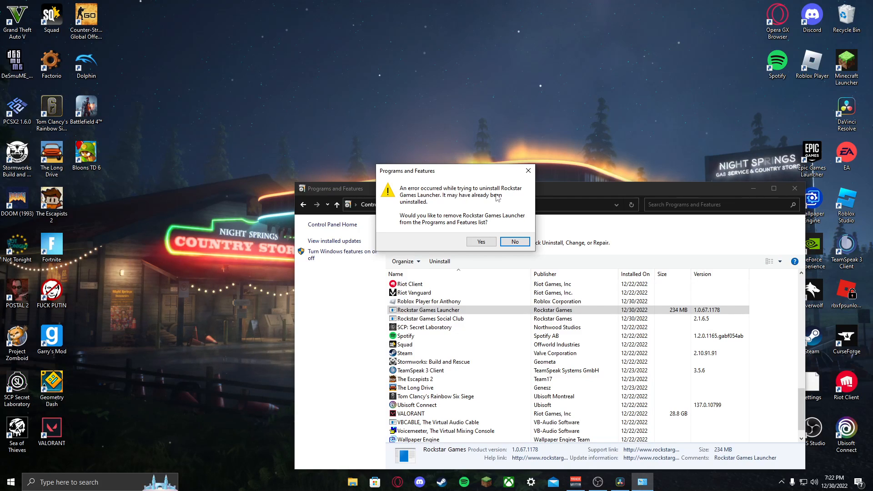
left_click(480, 241)
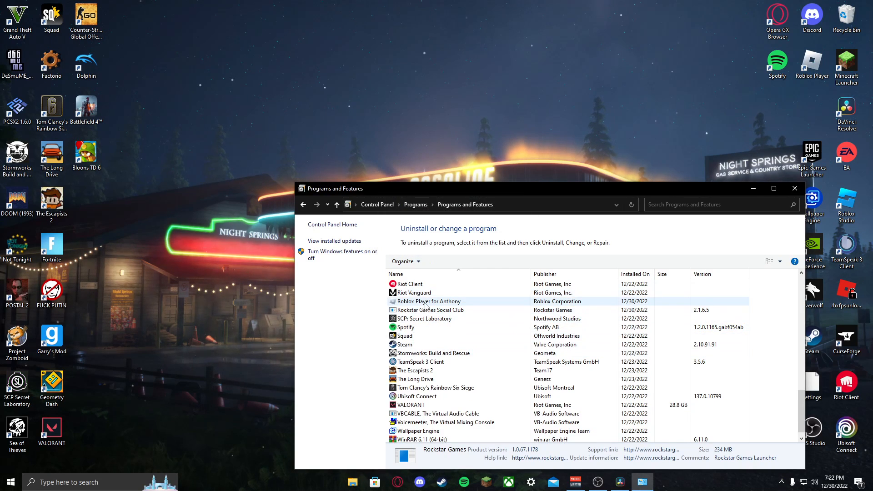
scroll("up", 3)
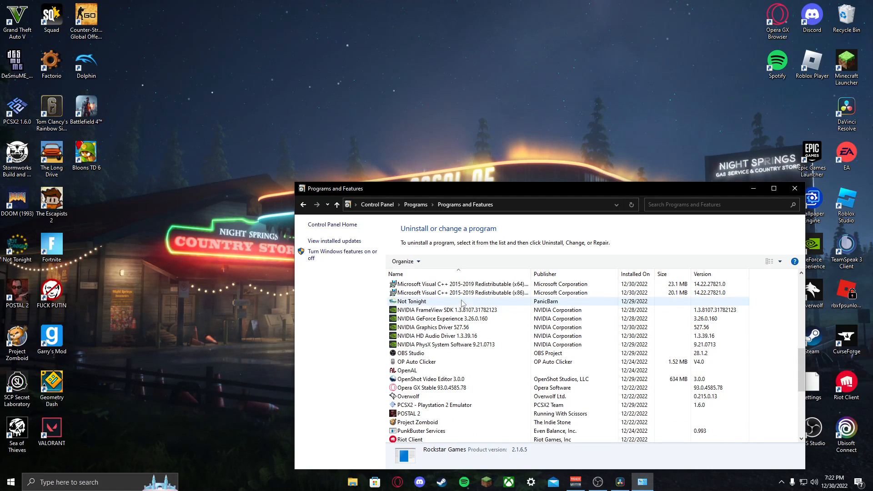
Uninstall the x64 and x86 Visual C++ 2015-2019 Redistributables and dismiss their success messages.
left_click(460, 318)
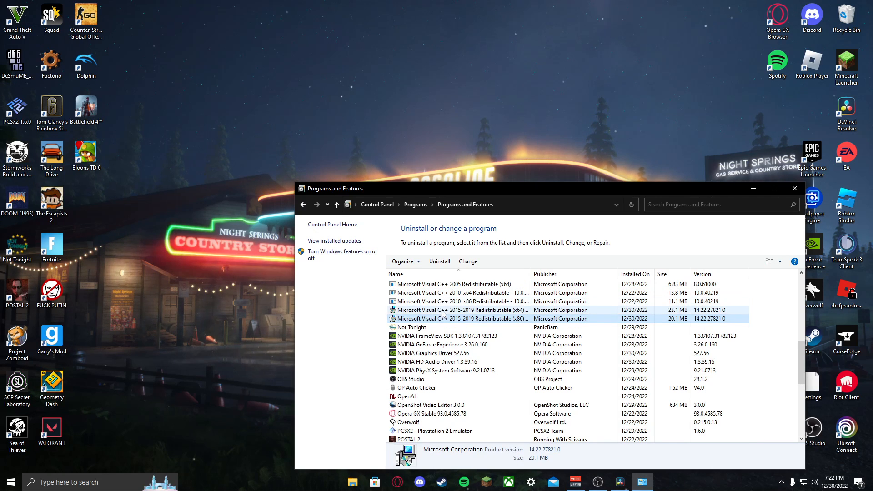
left_click(457, 309)
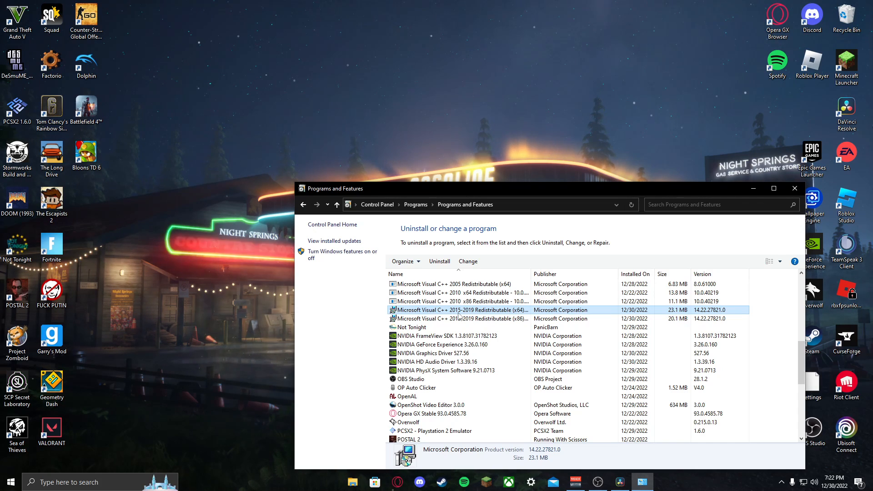
scroll("up", 3)
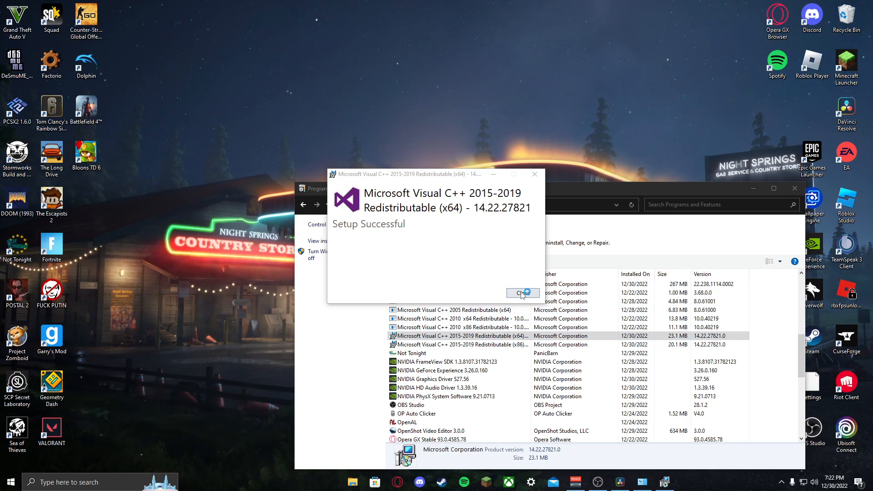
left_click(522, 294)
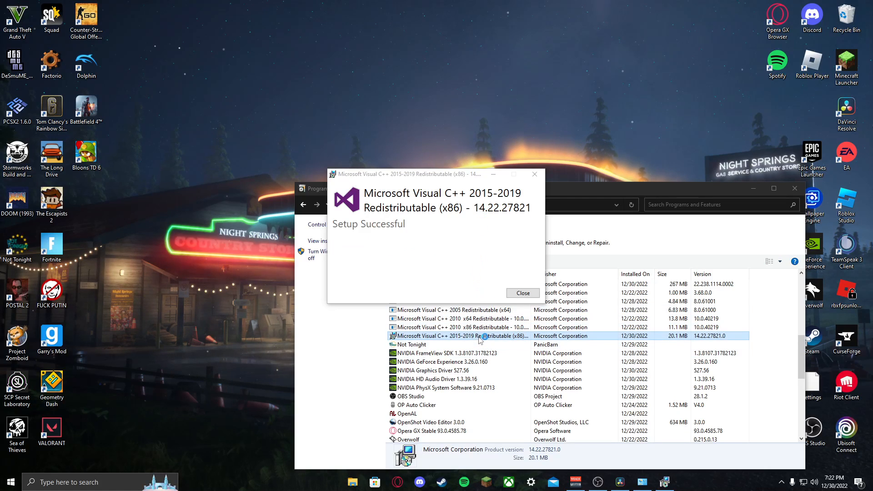
mouse_move(477, 338)
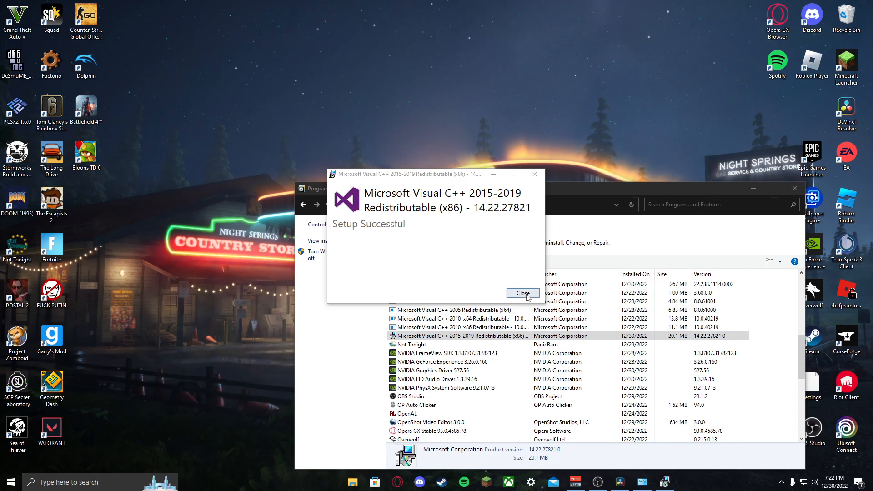
left_click(522, 293)
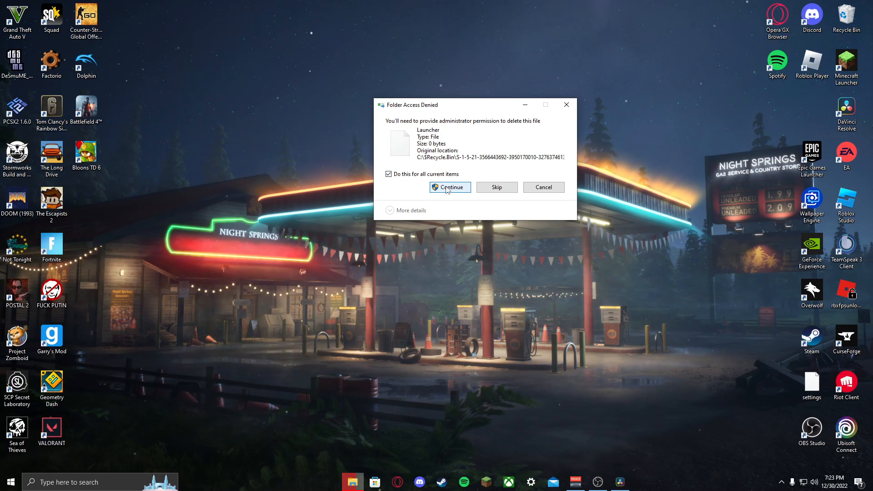
Grant admin permission to permanently delete all 392 Recycle Bin items.
left_click(449, 187)
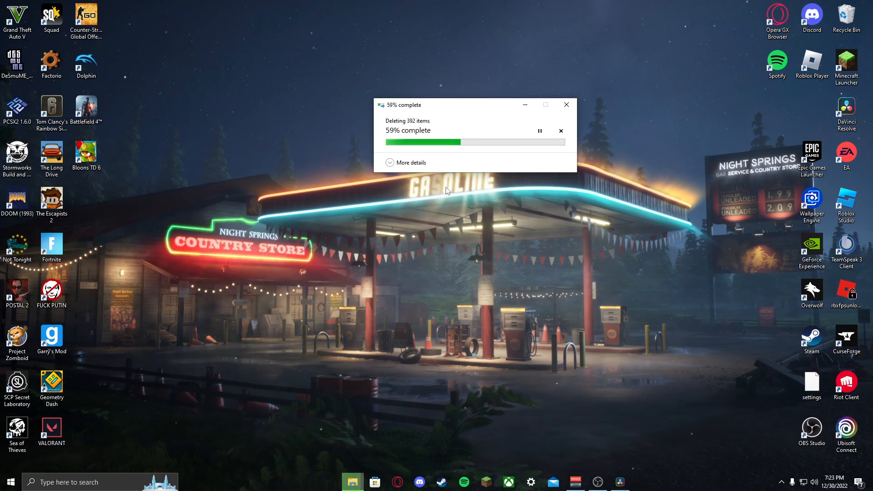
left_click(565, 104)
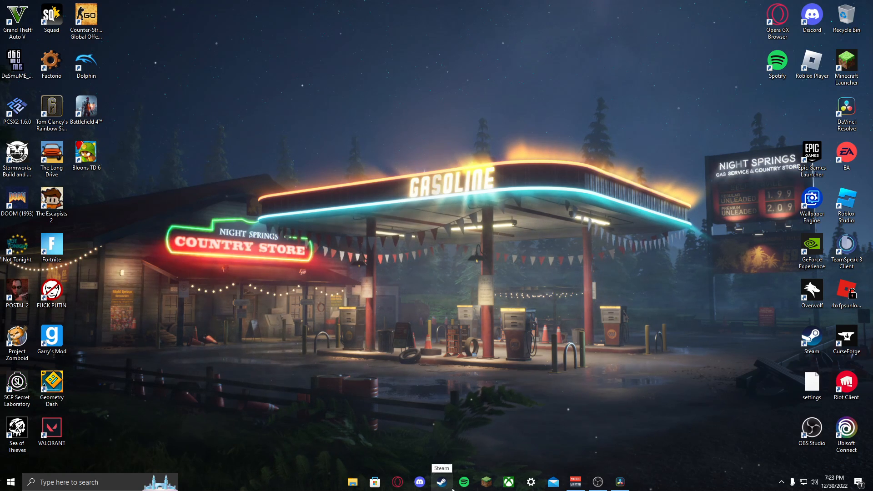
Launch Grand Theft Auto V in story mode from the Steam library.
left_click(441, 482)
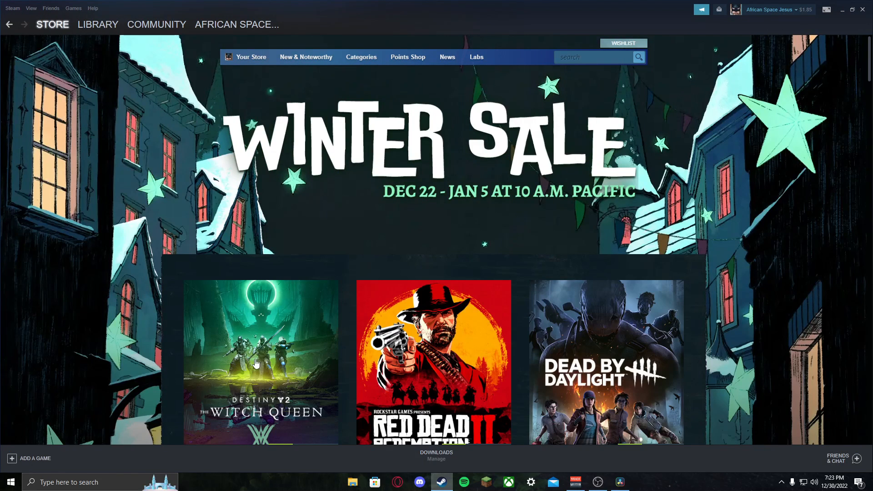
left_click(97, 24)
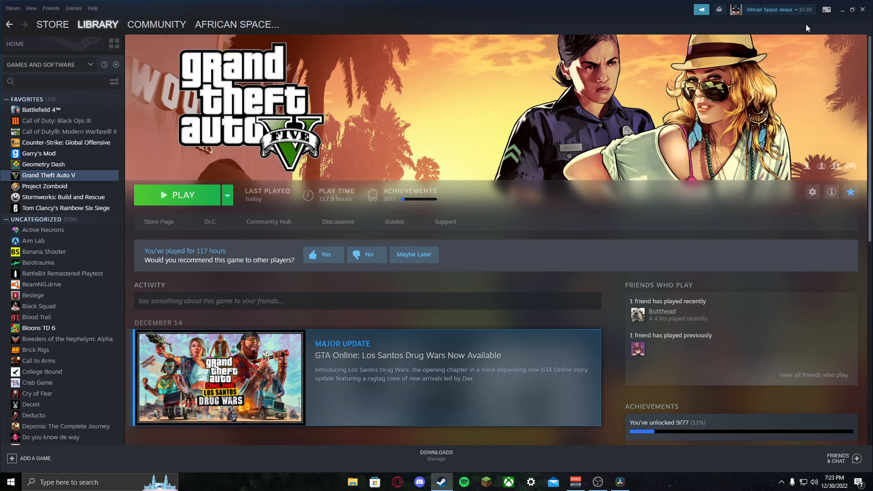
left_click(842, 10)
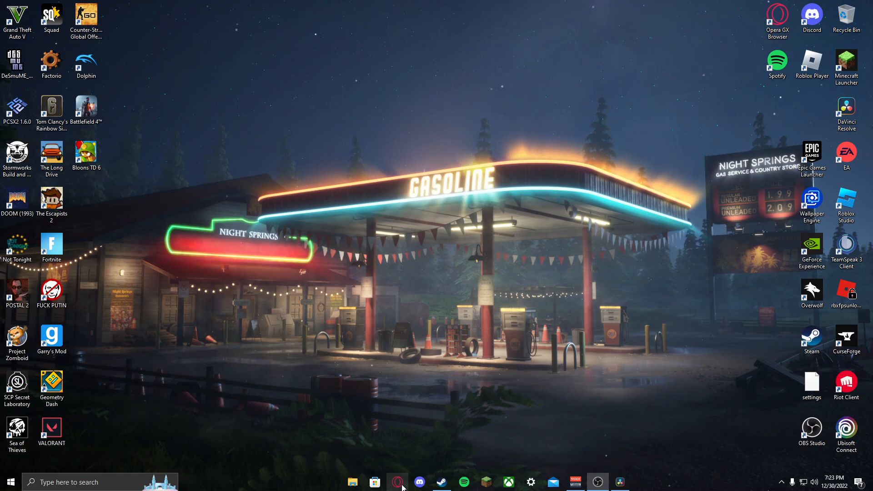
mouse_move(397, 482)
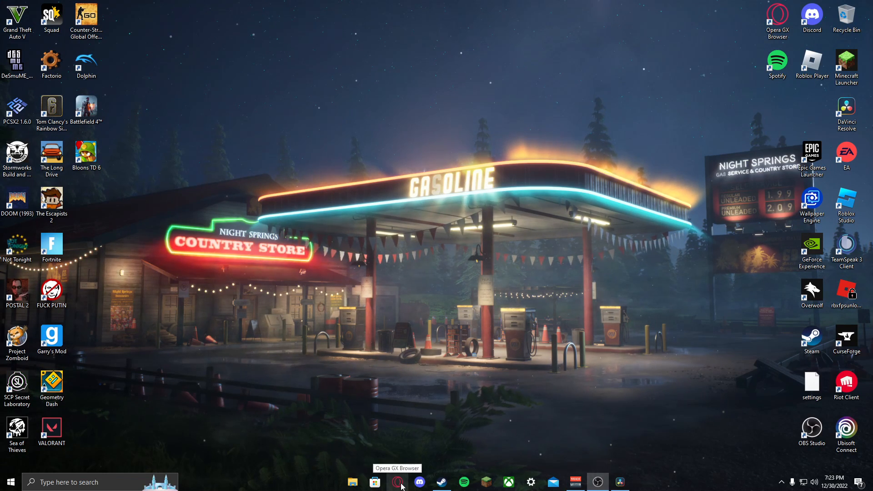
mouse_move(441, 482)
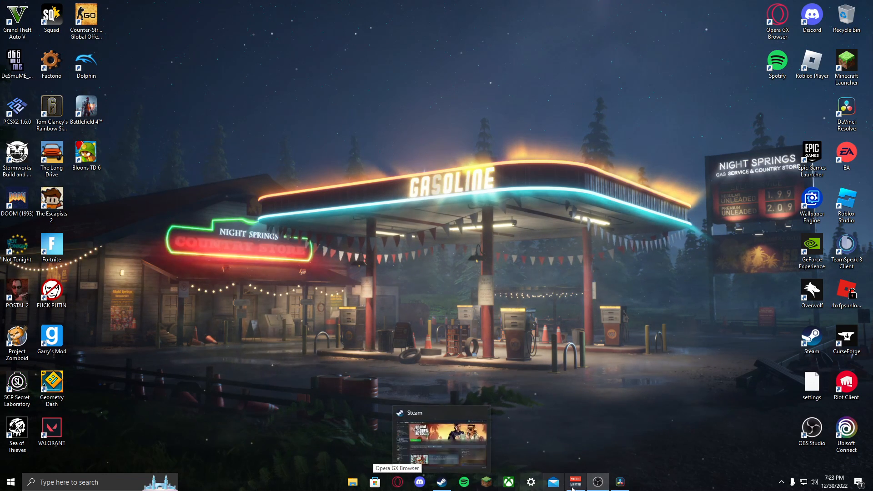
mouse_move(598, 482)
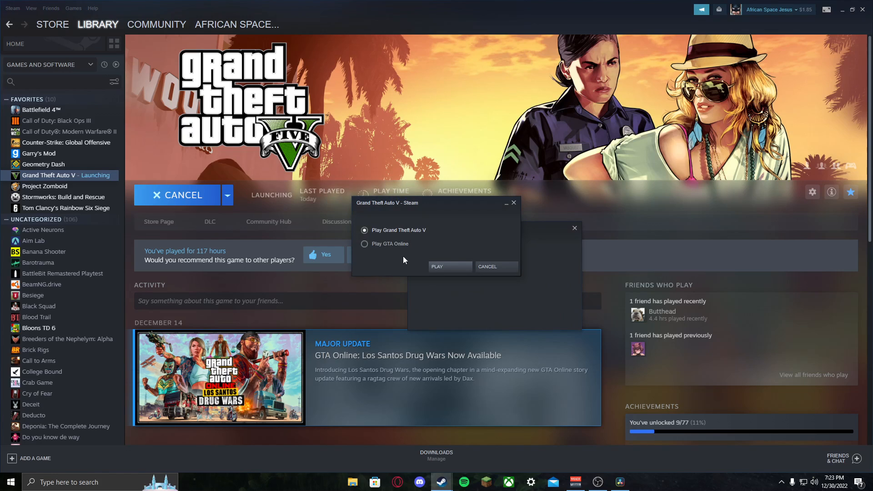
left_click(438, 266)
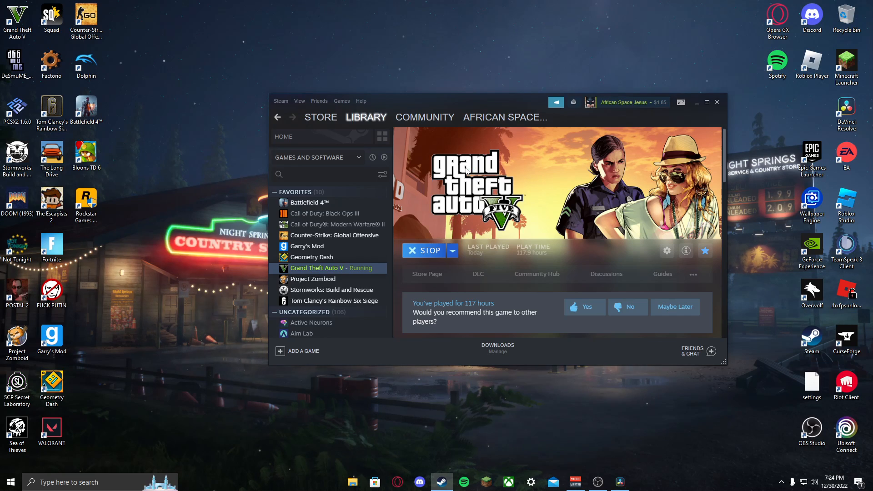
mouse_move(218, 246)
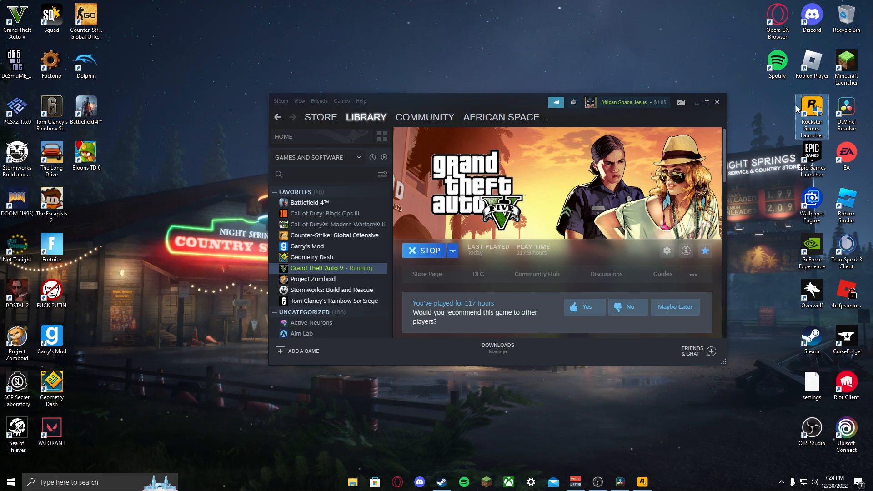
mouse_move(811, 110)
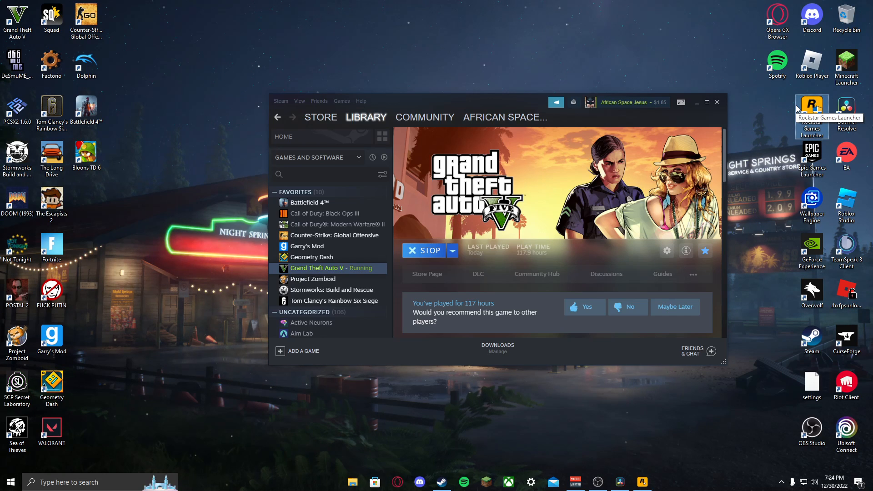
mouse_move(770, 171)
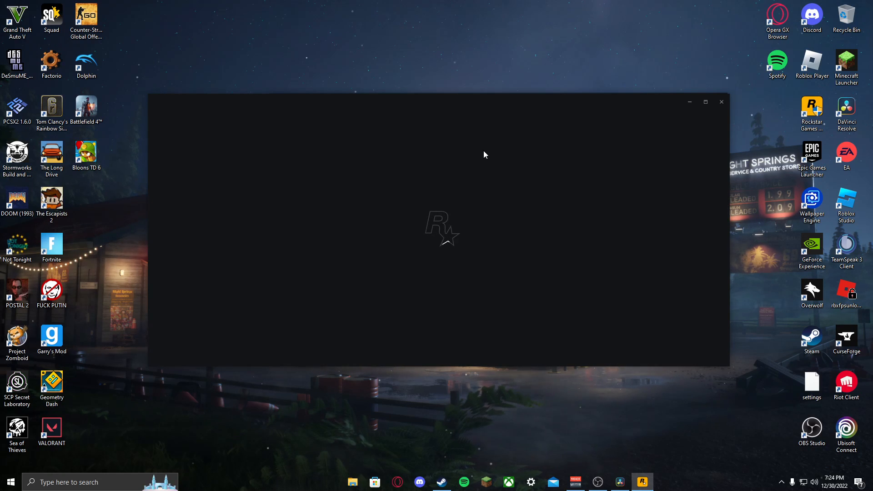
mouse_move(557, 285)
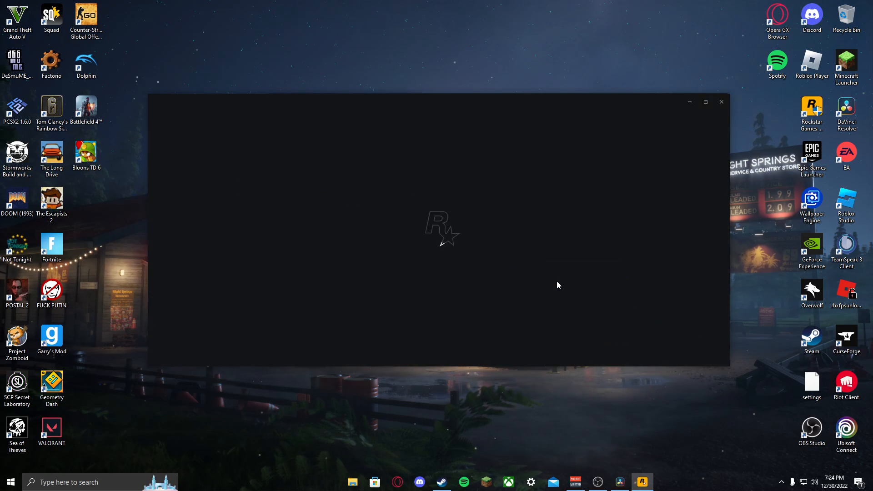